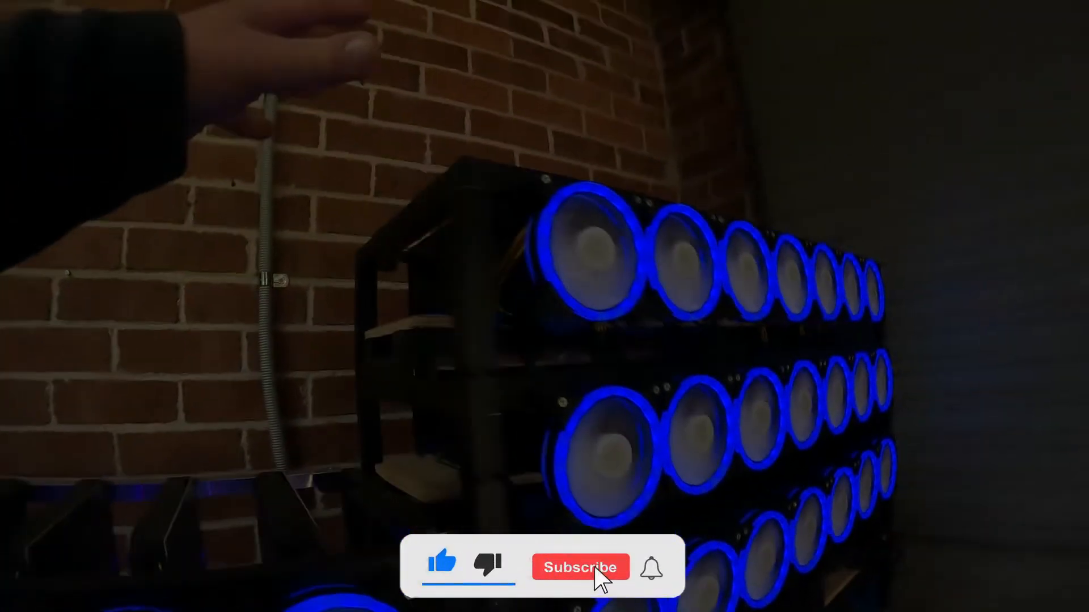
{"action": "left_click", "coordinate": [581, 567]}
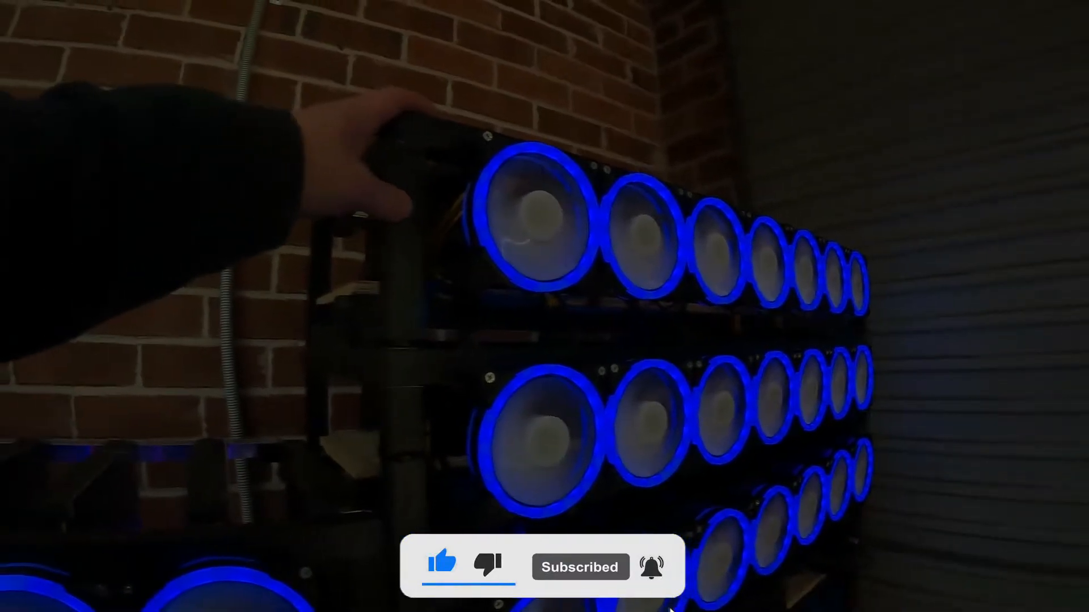